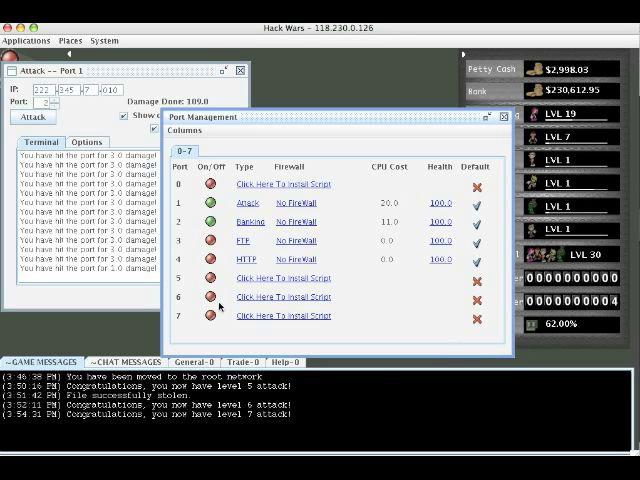
Launch a paid attack from port 1 and repeat it, then choose to heal port 1.
click(28, 116)
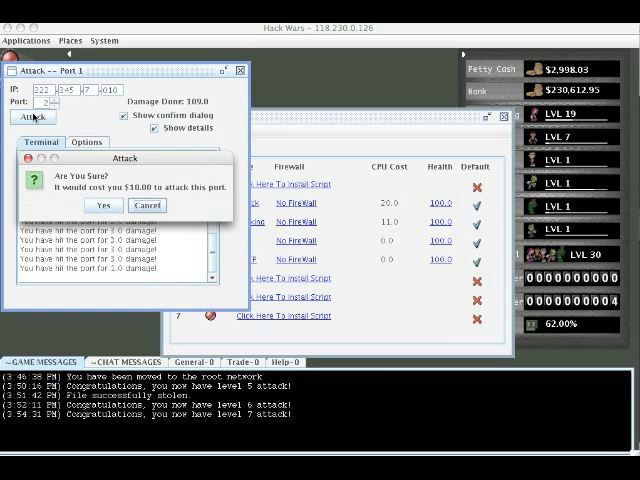
click(104, 204)
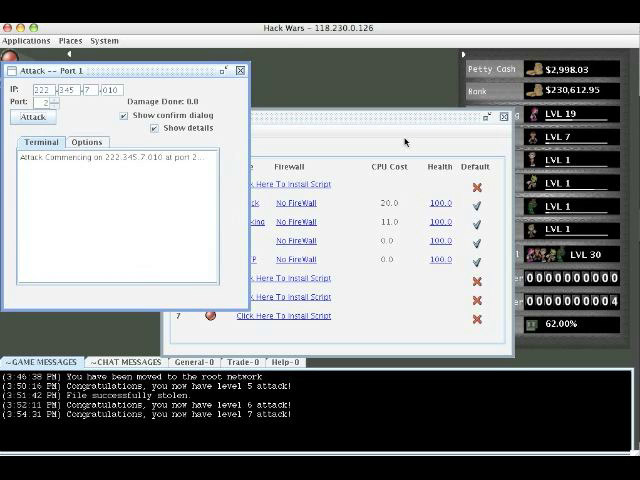
click(44, 116)
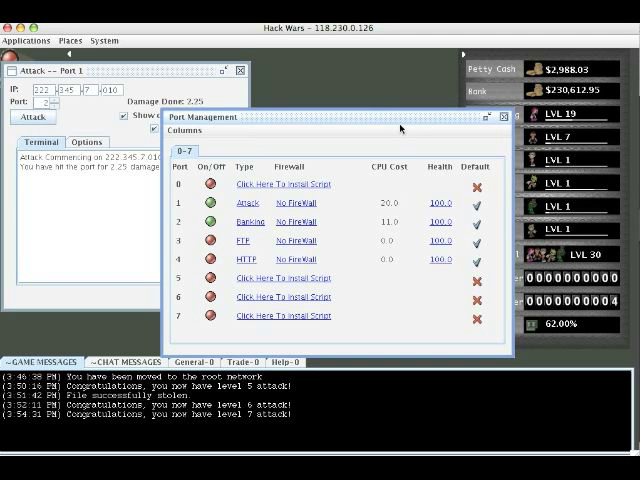
click(38, 122)
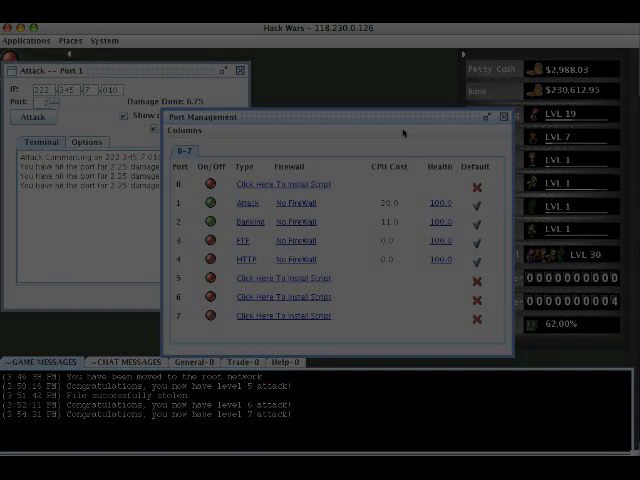
click(46, 118)
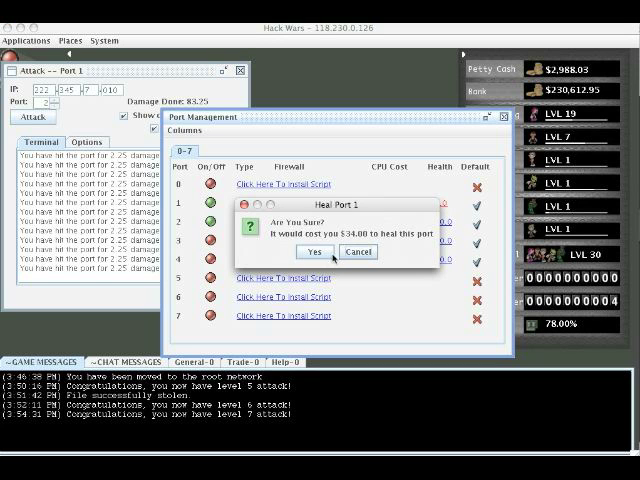
Pay to heal port 1 and bring up the attack-file chooser.
click(316, 252)
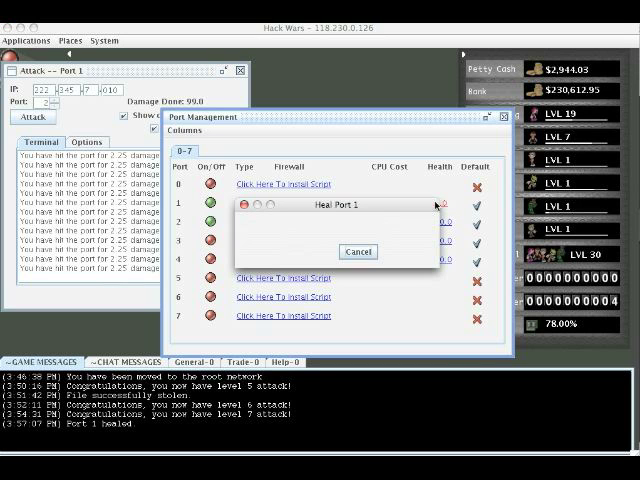
click(356, 252)
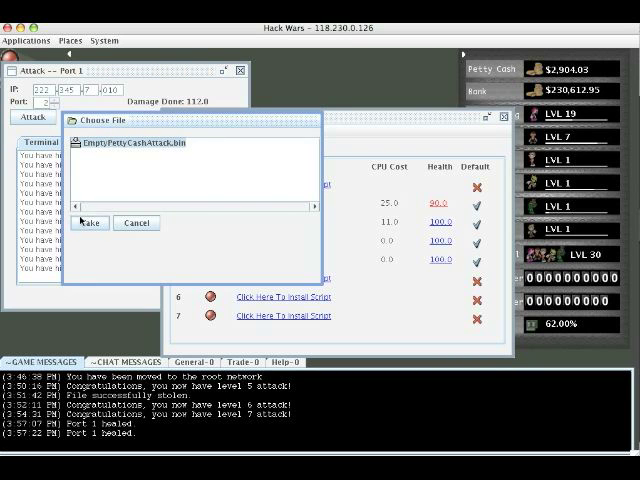
Load EmptyPettyCashAttack.bin onto port 1 and launch another paid attack.
click(88, 222)
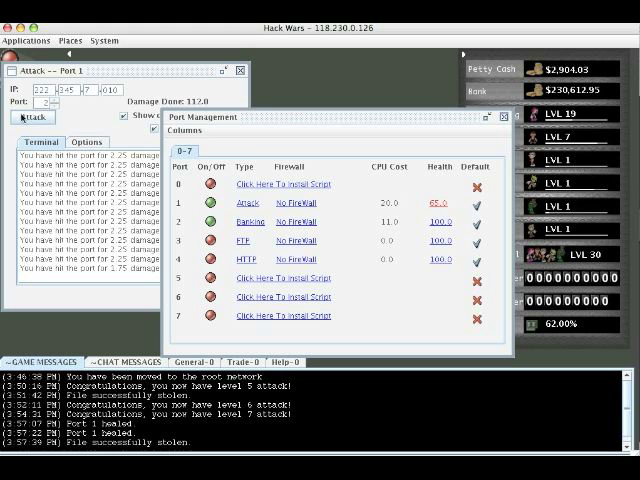
click(36, 116)
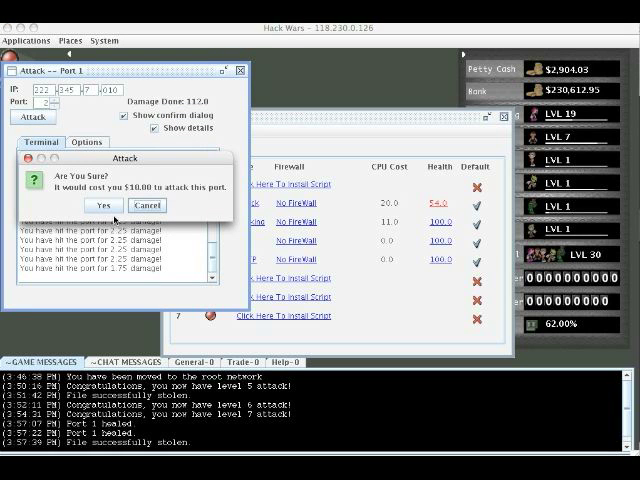
click(98, 204)
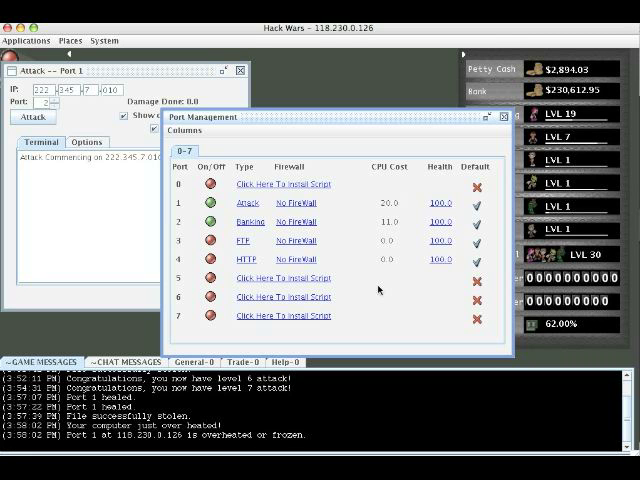
mouse_move(378, 290)
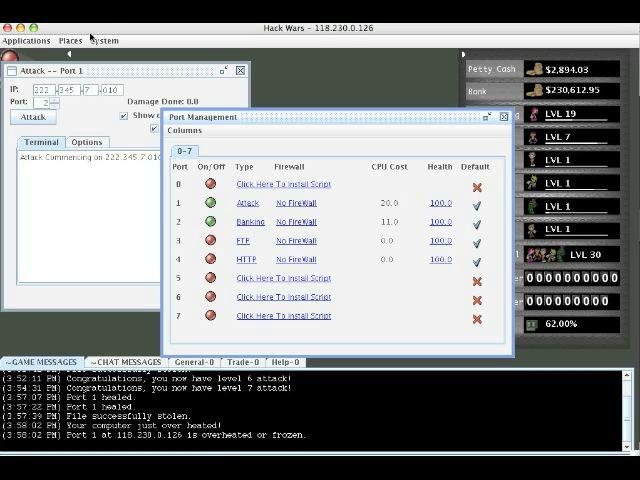
Go to the official store and buy a basic firewall.
click(28, 40)
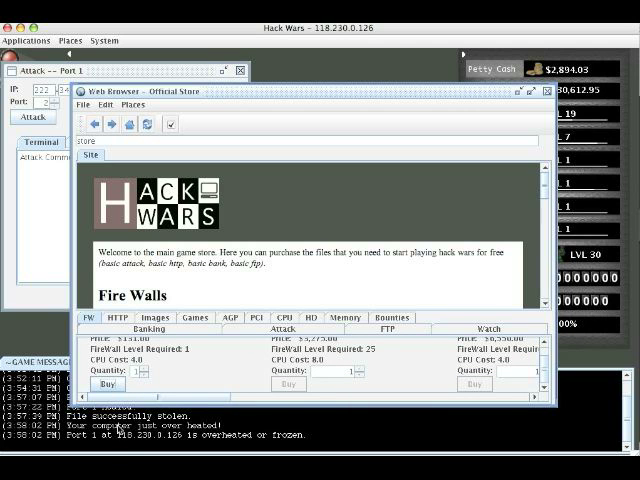
click(116, 384)
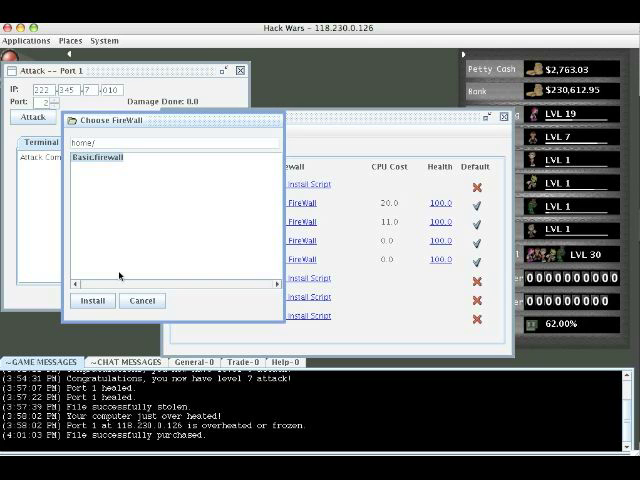
Install the basic firewall on port 1, accepting removal of the current firewall.
click(92, 300)
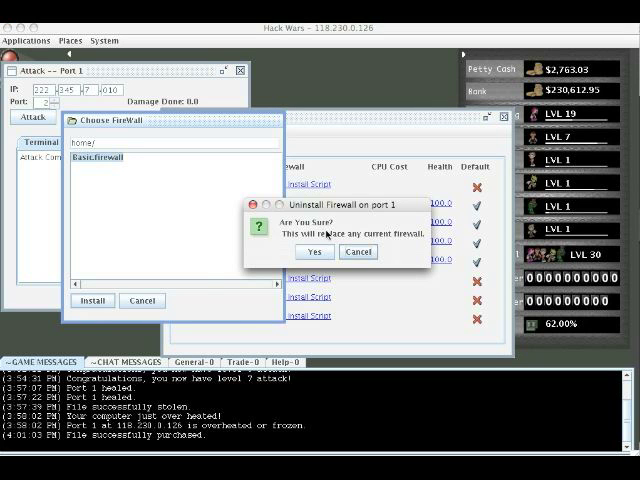
click(316, 252)
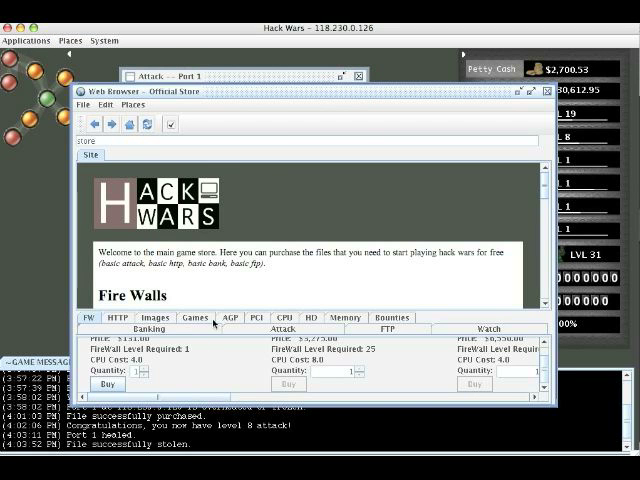
Buy another firewall from the Fire Walls list and confirm the purchase.
click(488, 330)
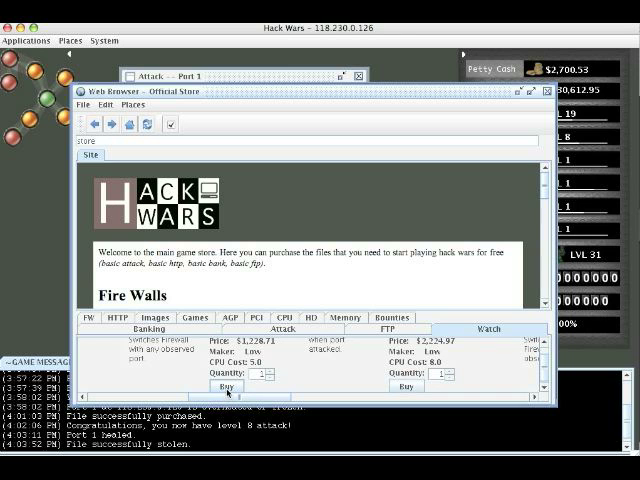
click(226, 388)
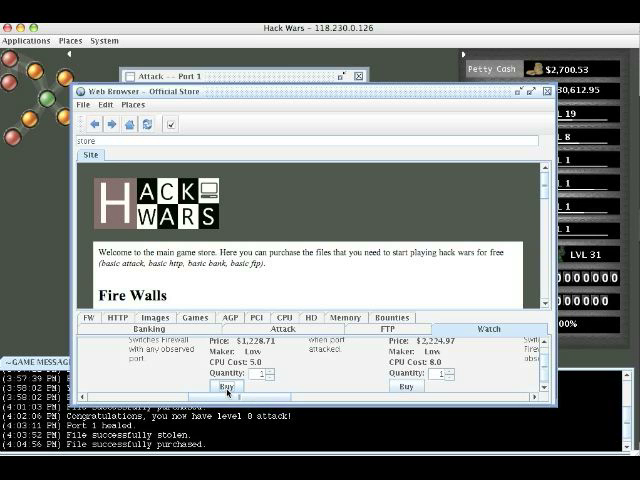
click(224, 388)
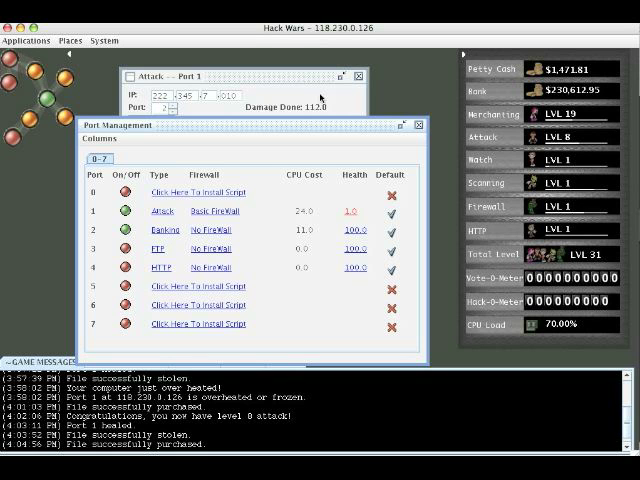
mouse_move(304, 92)
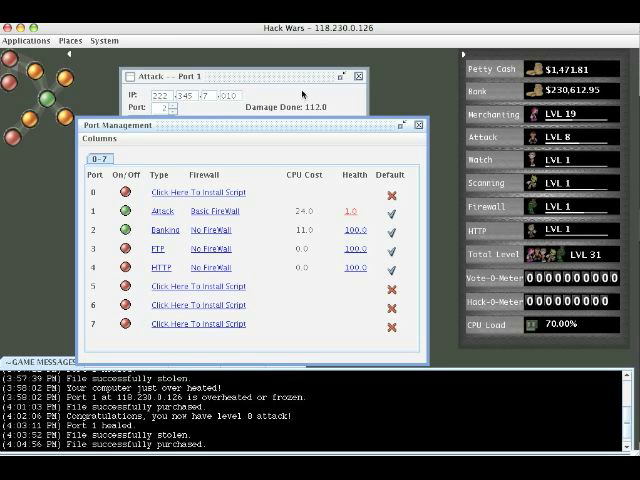
Open the watch manager and select healthwatch.bin in the file chooser.
click(104, 40)
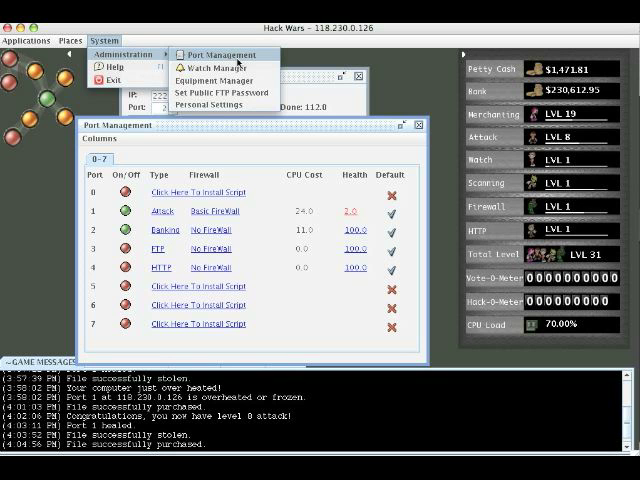
click(212, 68)
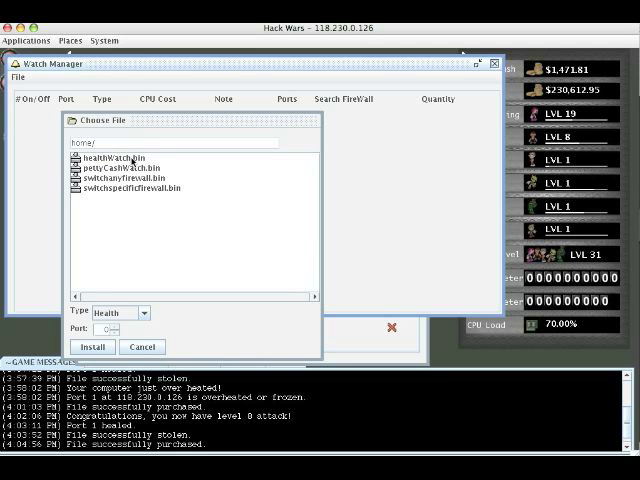
click(120, 156)
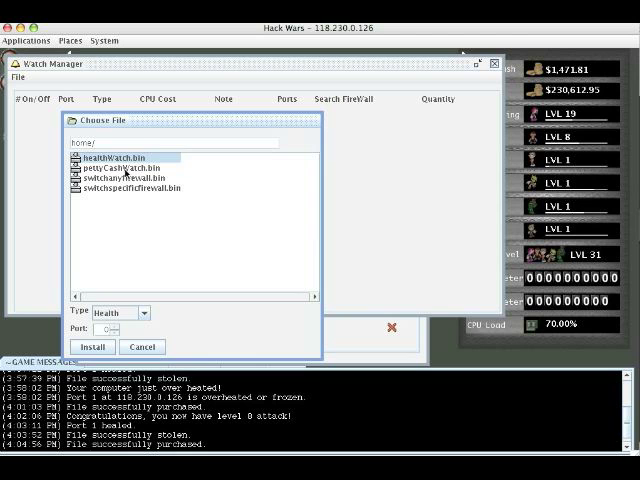
click(124, 168)
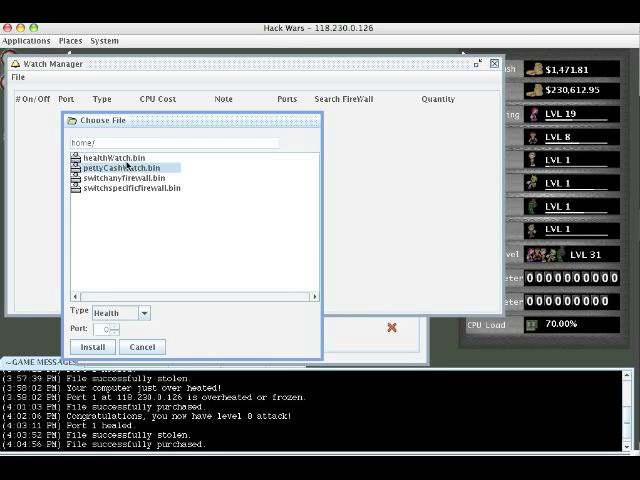
click(118, 156)
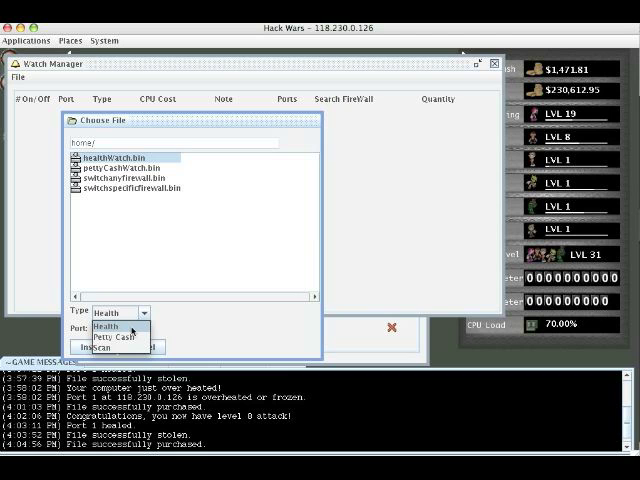
Make it a Health-type watch and install it.
click(102, 326)
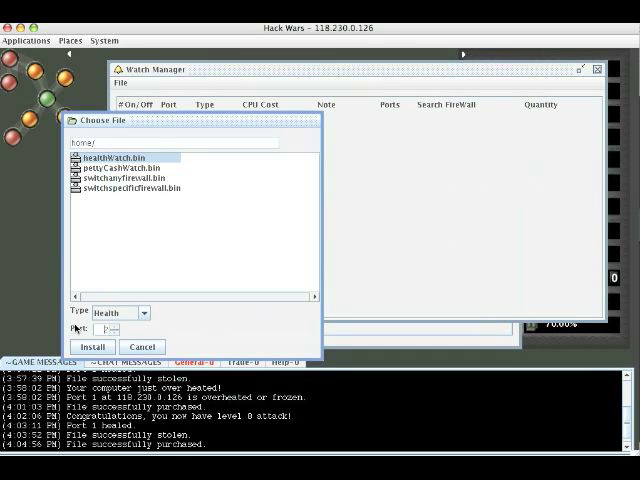
click(120, 330)
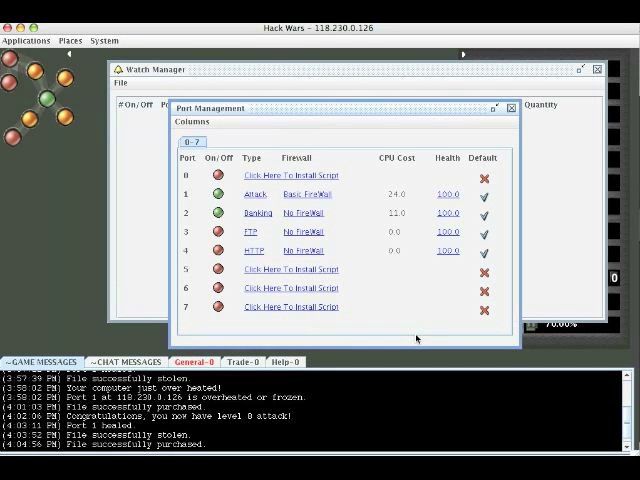
Attach the watch to the Attack port, set its health limit to 99 and switch it on.
click(512, 108)
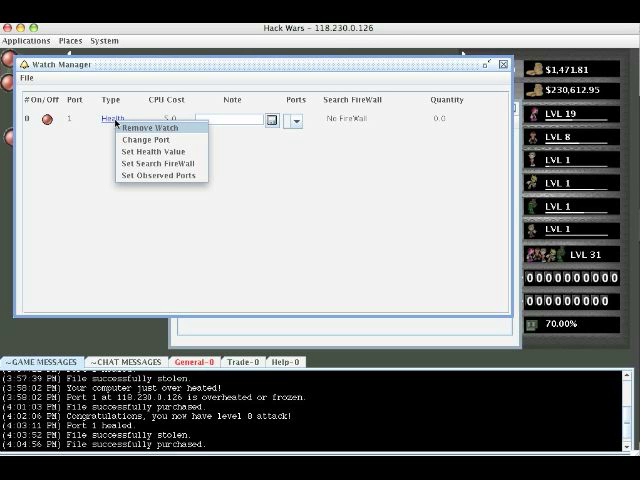
click(152, 150)
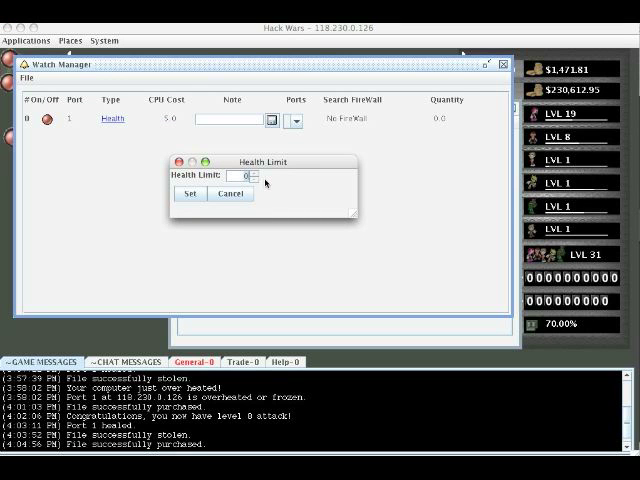
text(99)
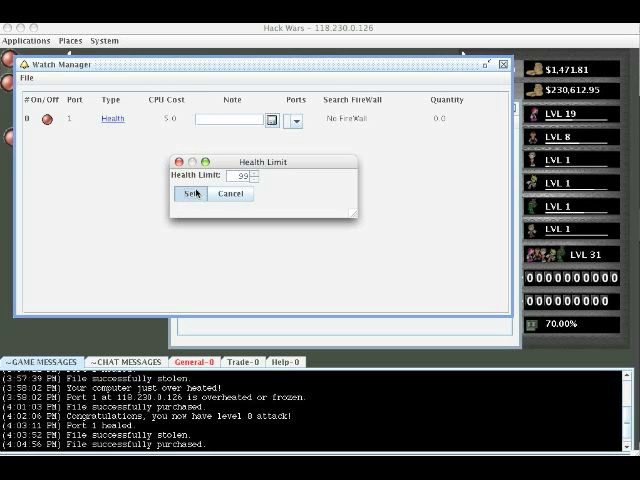
click(188, 194)
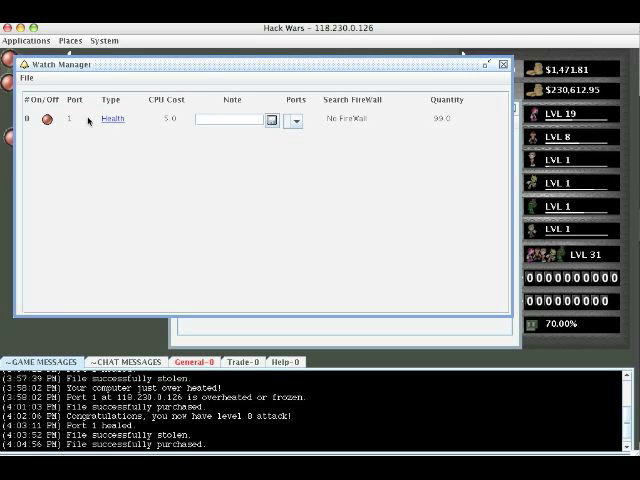
click(50, 120)
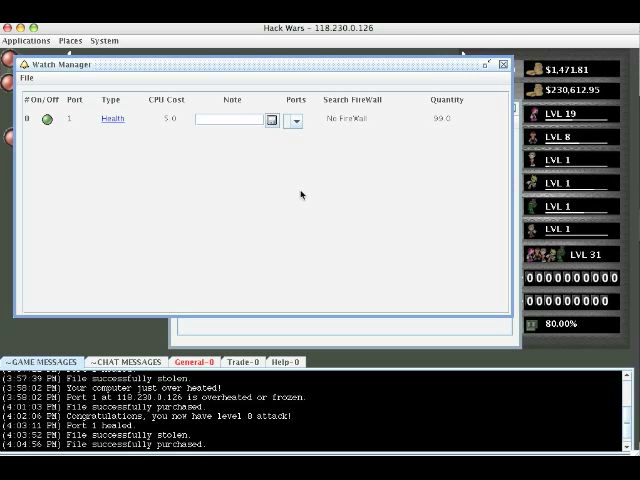
Toggle the watch's On/Off indicator so it shows green.
click(50, 120)
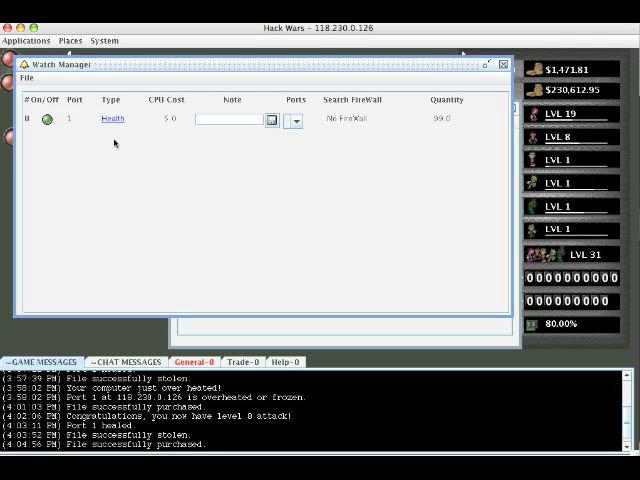
mouse_move(320, 338)
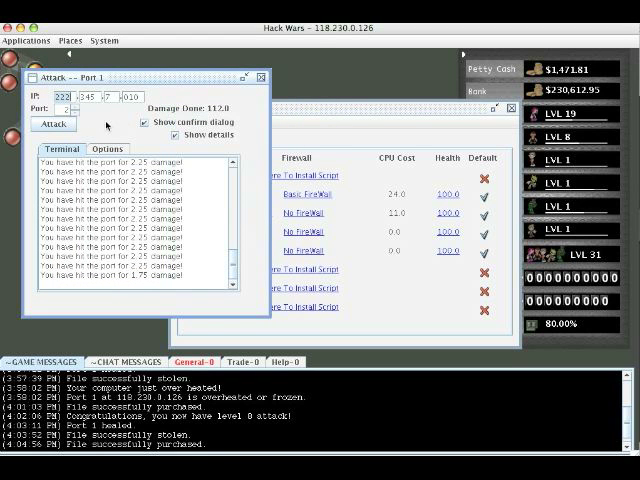
Launch another paid attack from port 1 on the target.
click(54, 122)
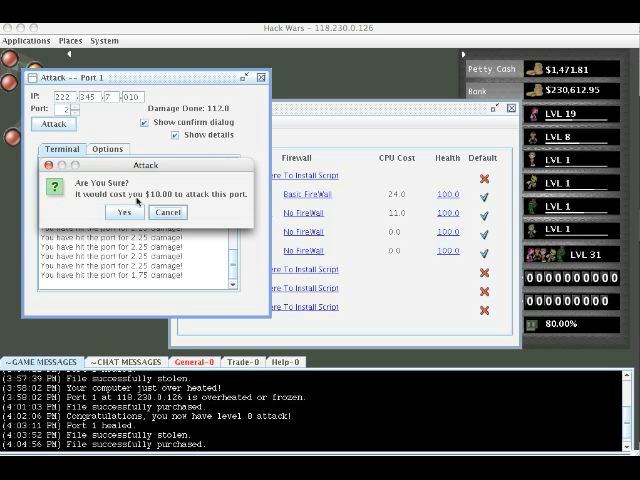
click(120, 212)
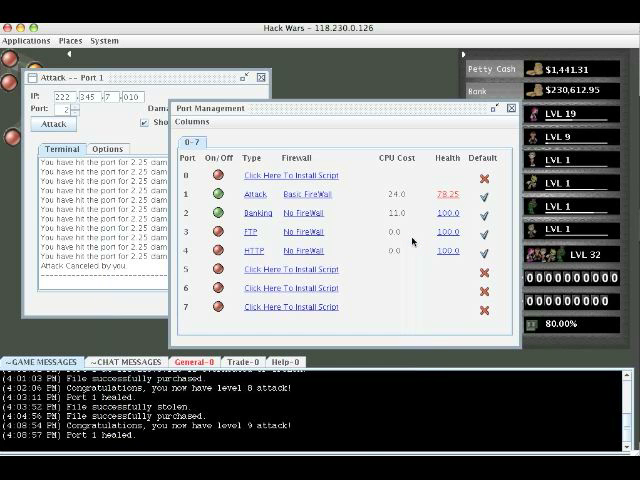
Search the in-game browser for 'NC', listing the National Codebreaking Agency site.
click(30, 40)
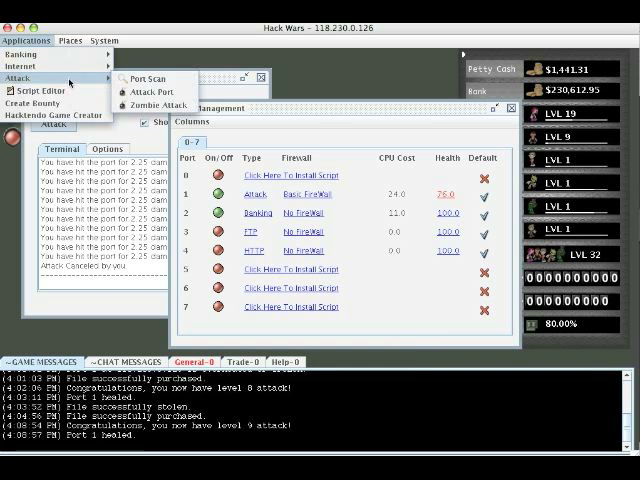
mouse_move(28, 64)
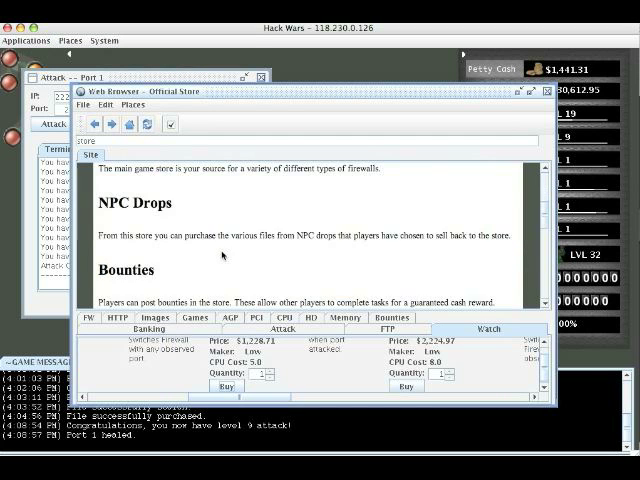
click(128, 104)
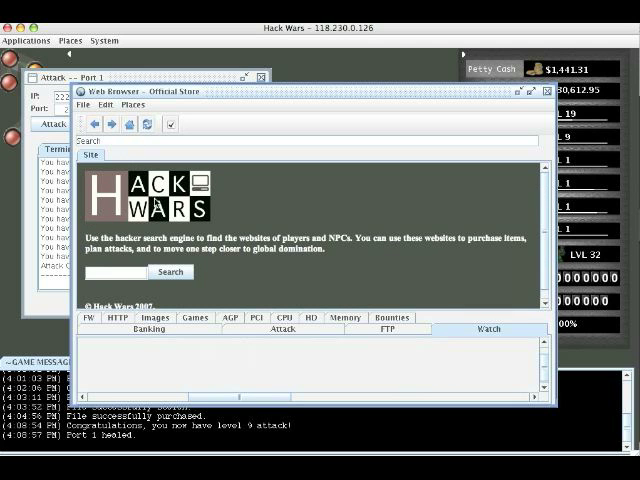
text(NC)
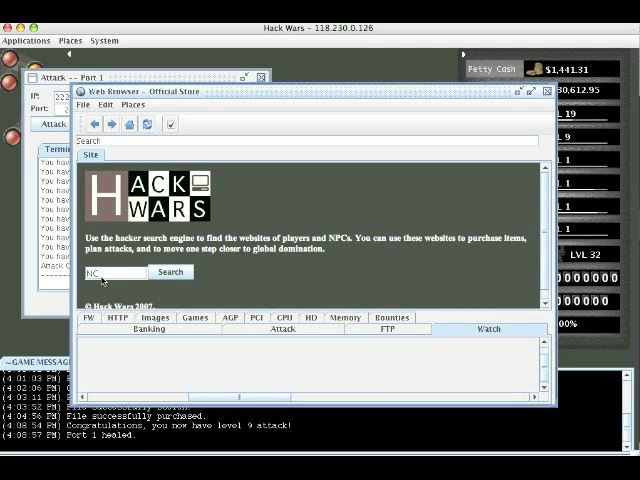
click(172, 272)
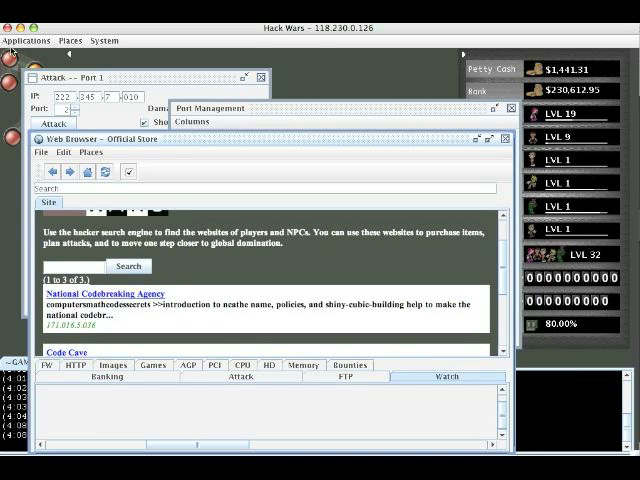
Run a Port Scan on the site, listing its Banking, FTP, HTTP and Attack ports.
click(24, 40)
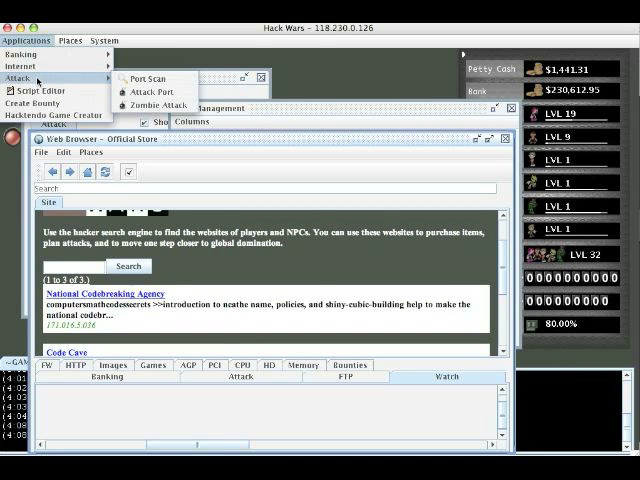
click(144, 76)
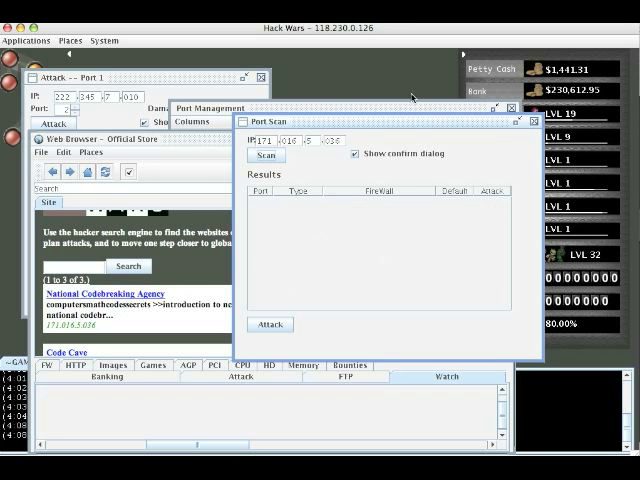
click(262, 156)
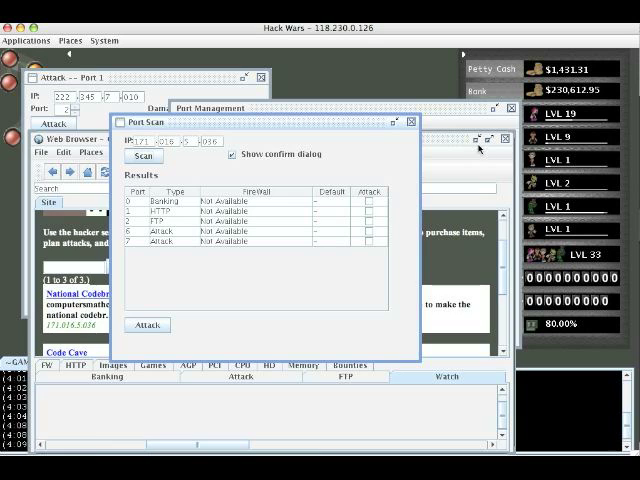